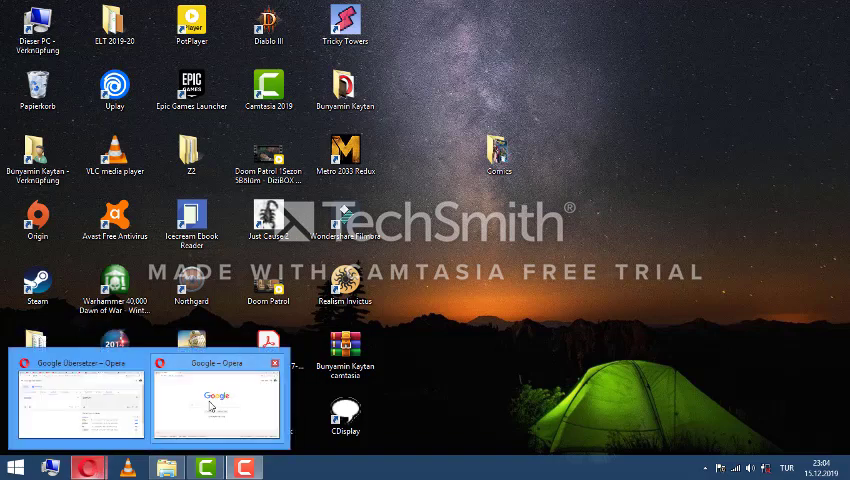
# Switch to the Opera window showing the Google homepage via the taskbar thumbnail
pyautogui.click(217, 400)
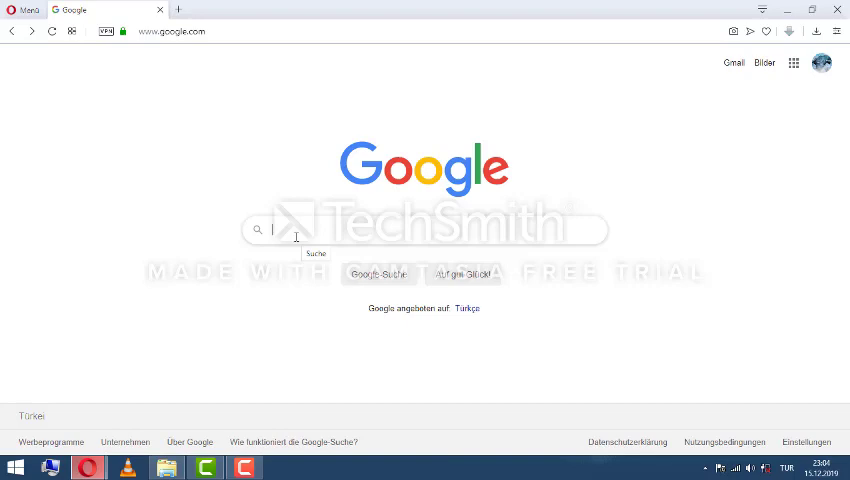
# Google 'cbr files' then 'cdisplay' and reach the CDisplay Ex and official site results
pyautogui.write('cbr')
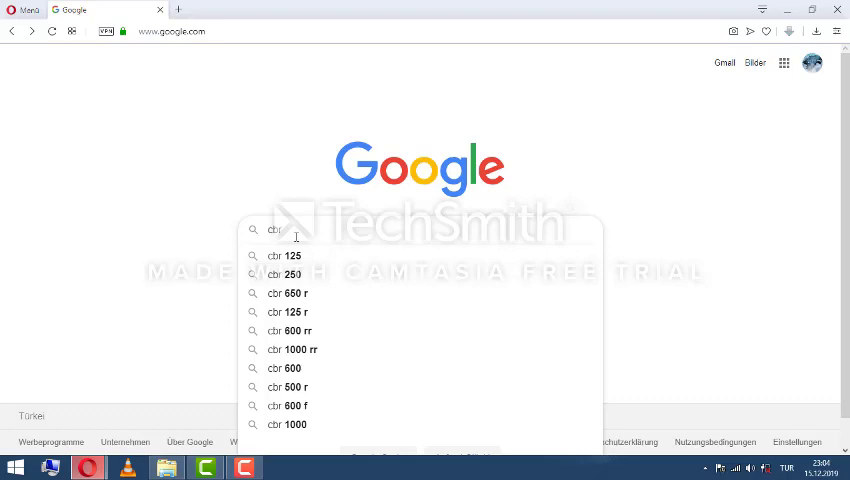
pyautogui.write('files')
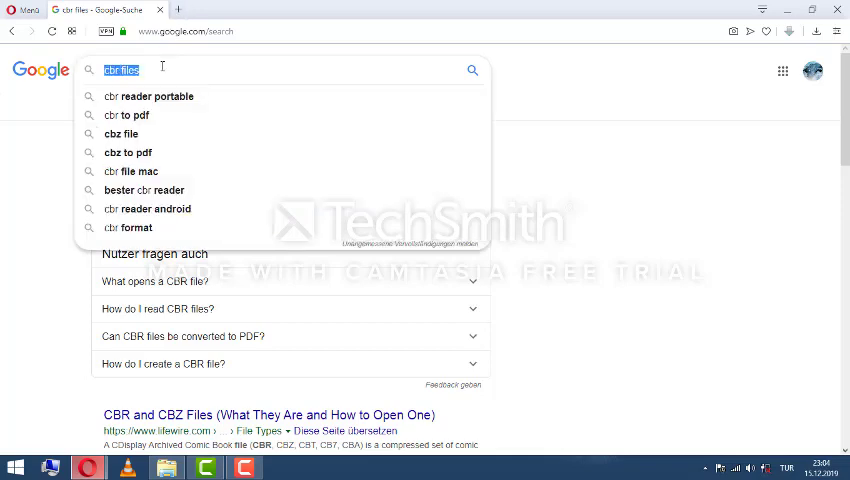
pyautogui.write('cdis')
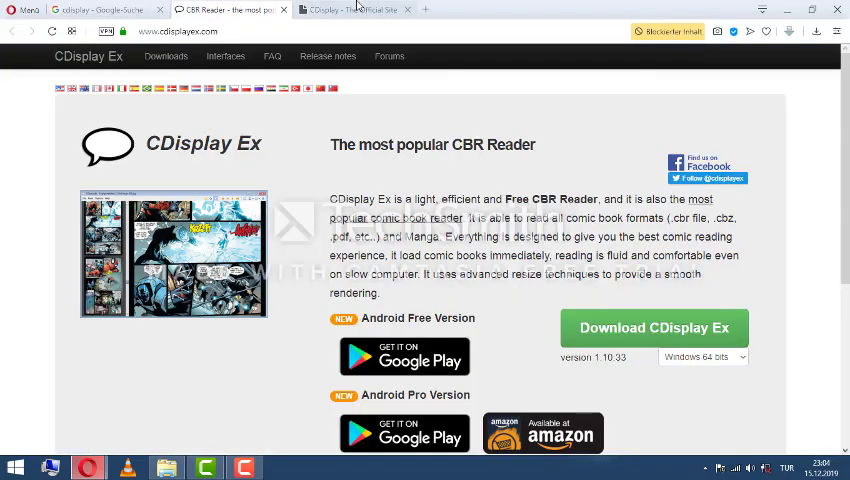
# Download setup.zip from the official CDisplay site so it opens in WinRAR
pyautogui.click(350, 10)
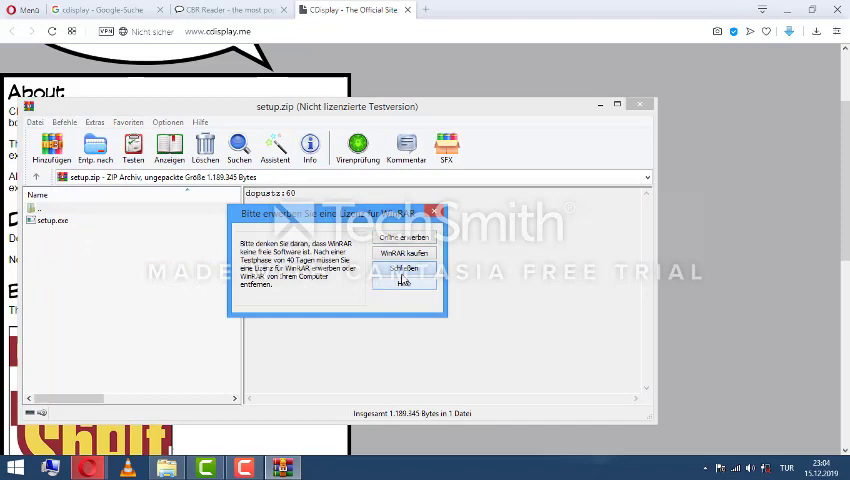
# Dismiss the WinRAR licence reminder and run setup.exe from the archive
pyautogui.click(404, 267)
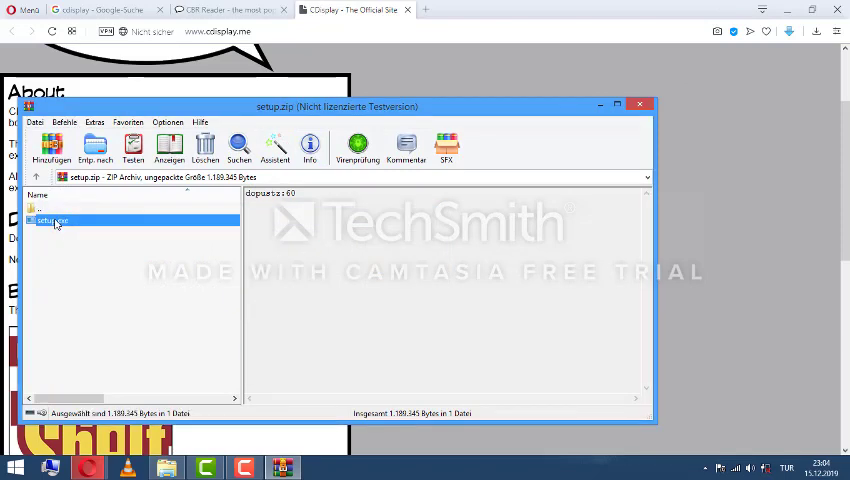
pyautogui.doubleClick(52, 220)
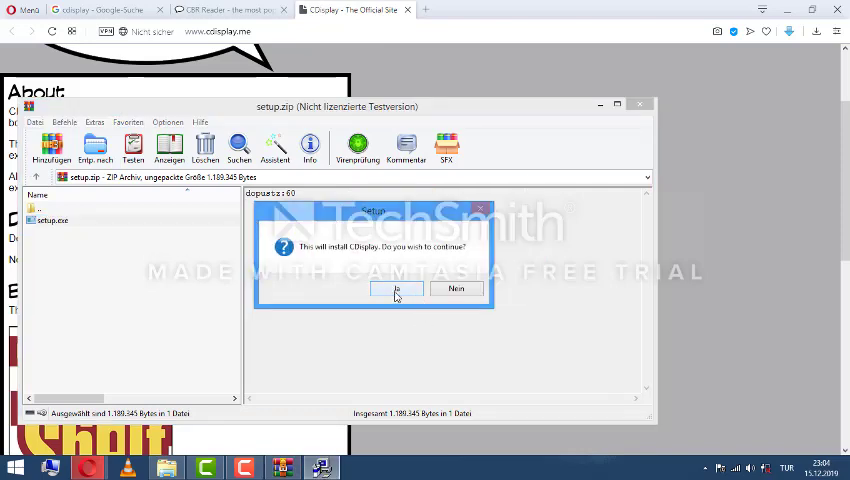
# Install CDisplay with the default Start Menu folder and desktop icon, finishing with Launch CDisplay checked
pyautogui.click(396, 289)
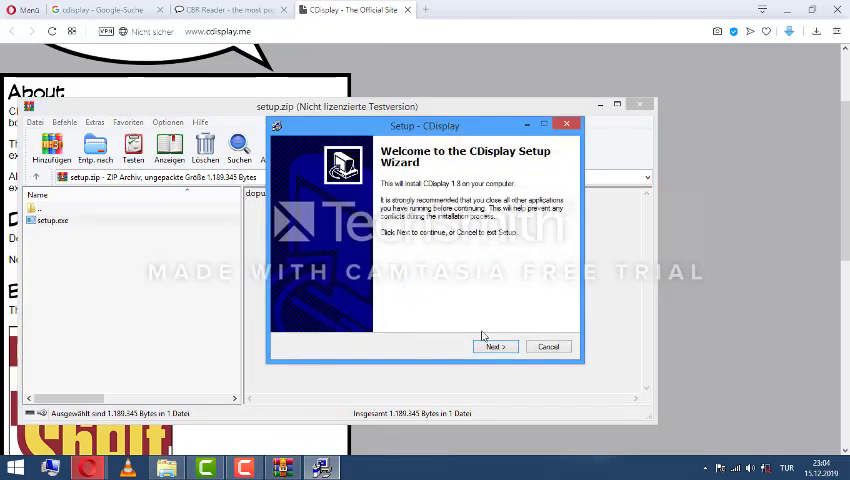
pyautogui.click(494, 346)
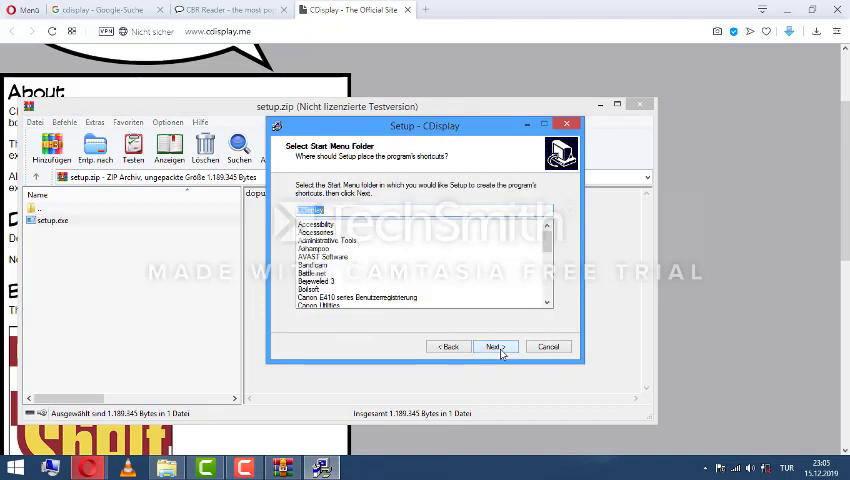
pyautogui.click(493, 346)
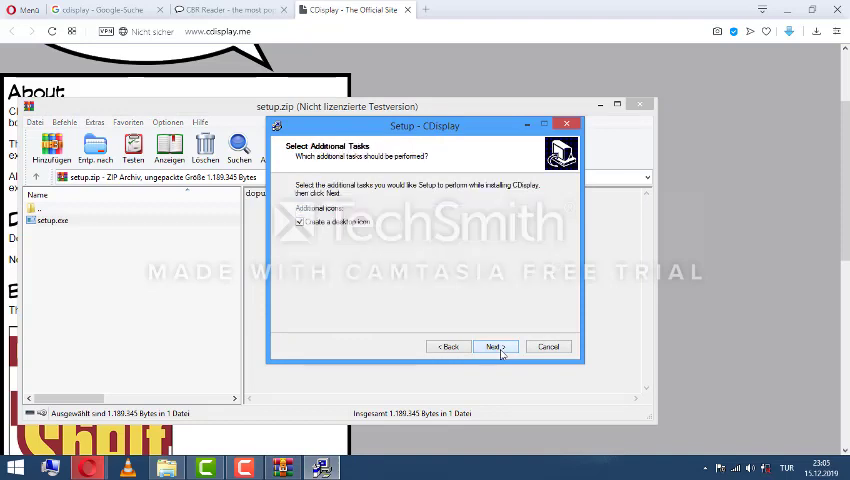
pyautogui.click(493, 346)
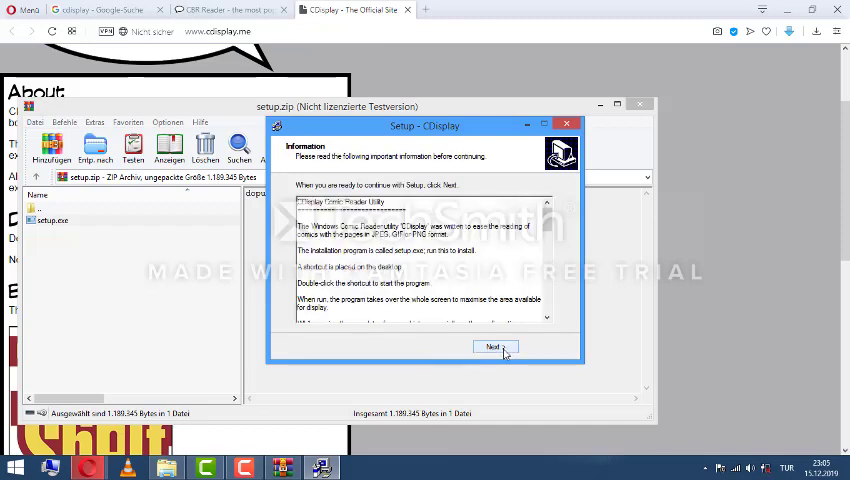
pyautogui.click(494, 347)
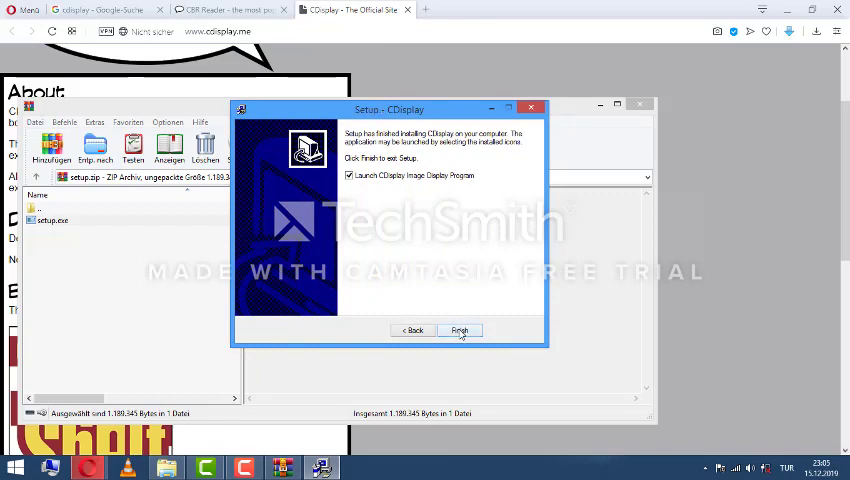
pyautogui.click(459, 330)
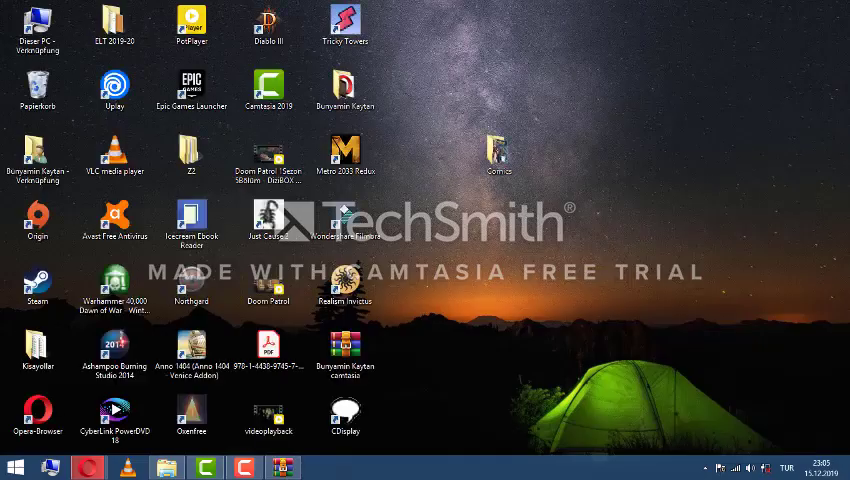
# Load the CBR comic from the desktop Comics folder and choose Configure from the page menu
pyautogui.click(499, 155)
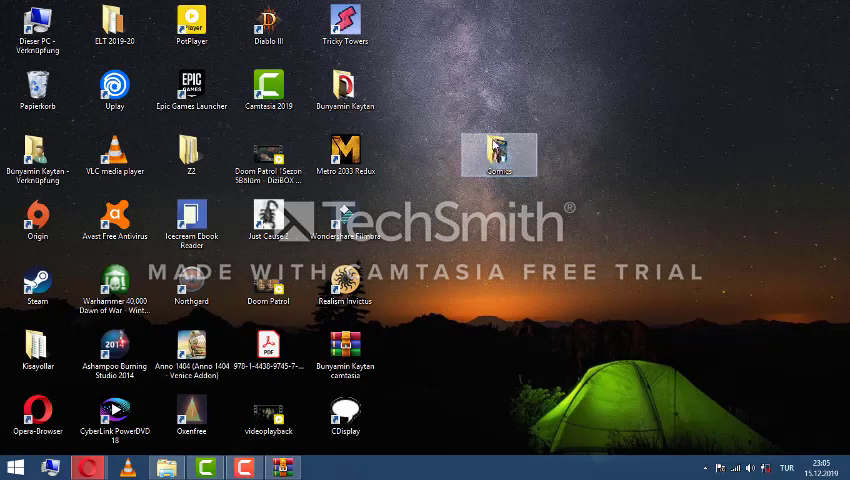
pyautogui.doubleClick(500, 154)
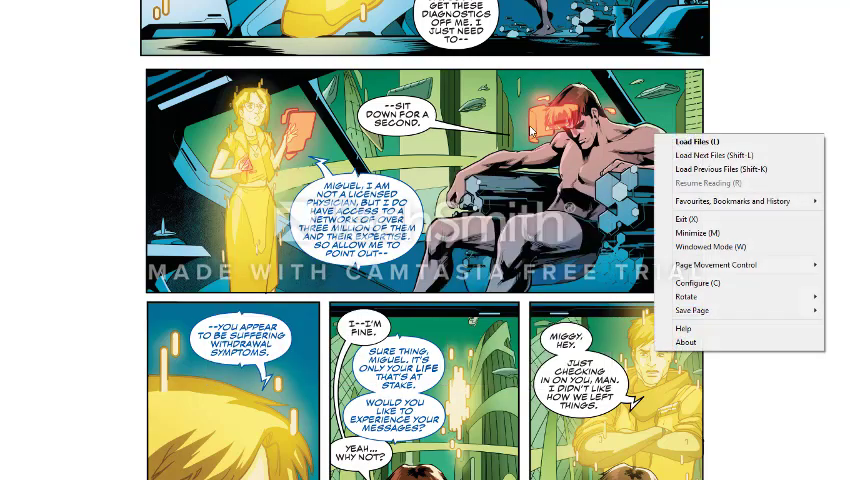
pyautogui.click(697, 283)
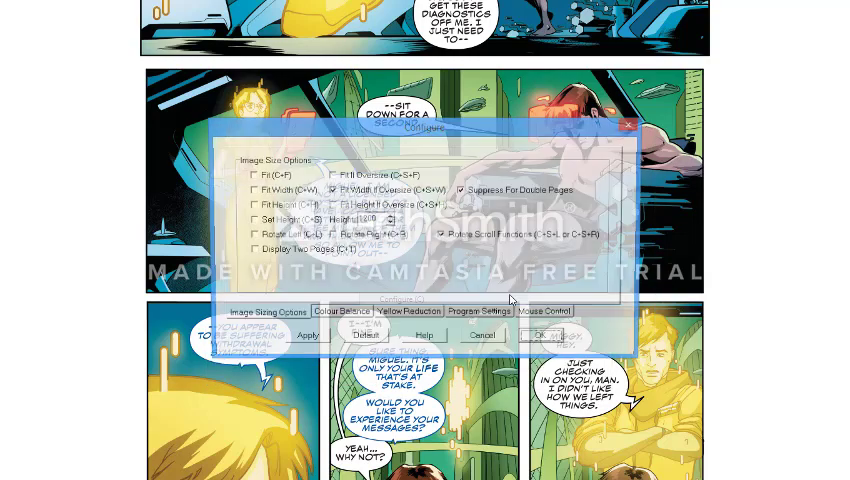